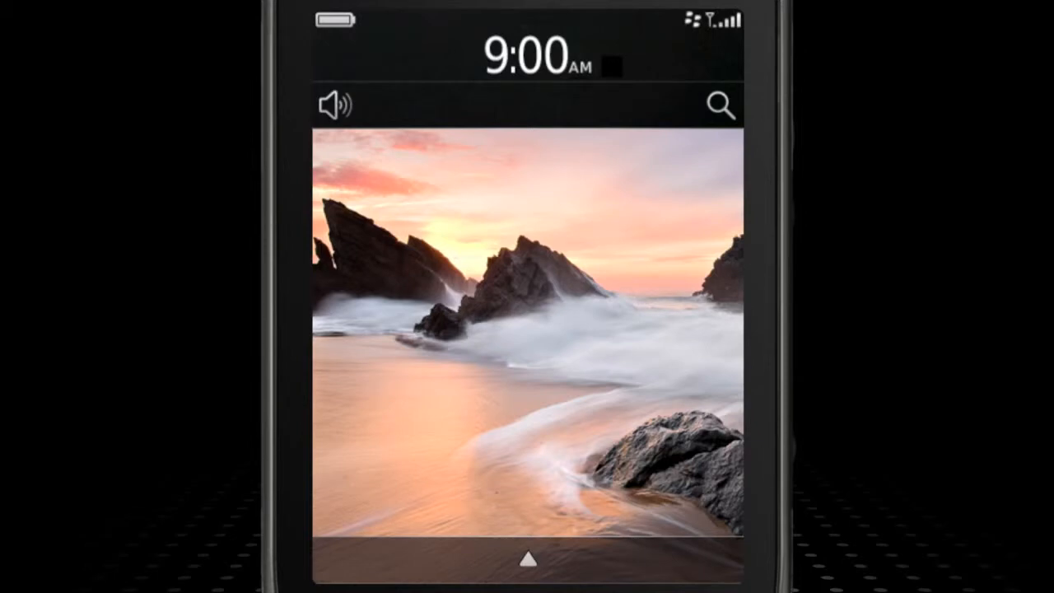
# - Launch the Setup app from the All applications grid
pyautogui.click(528, 561)
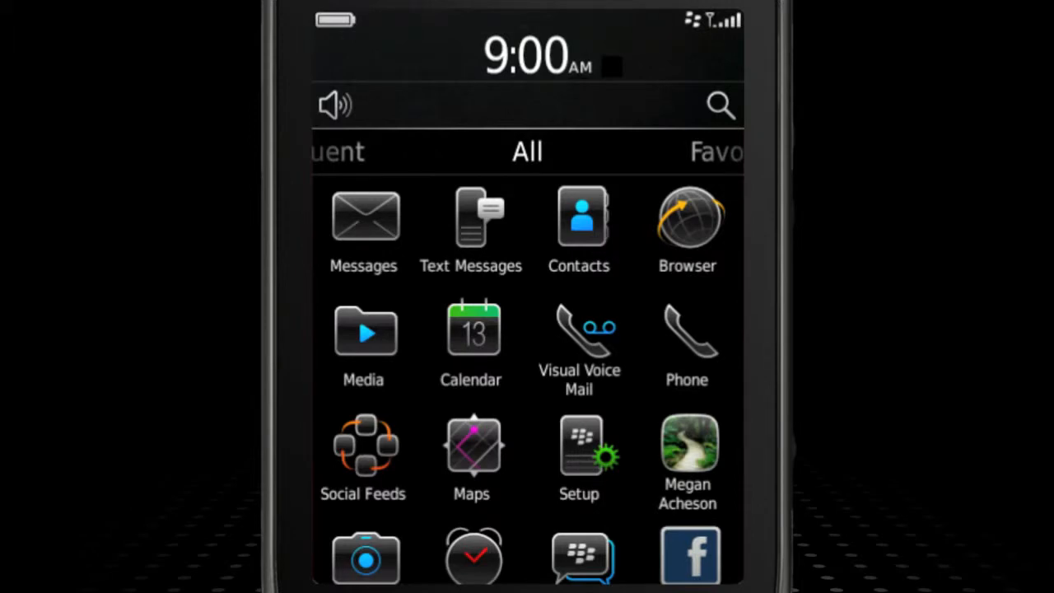
pyautogui.click(579, 445)
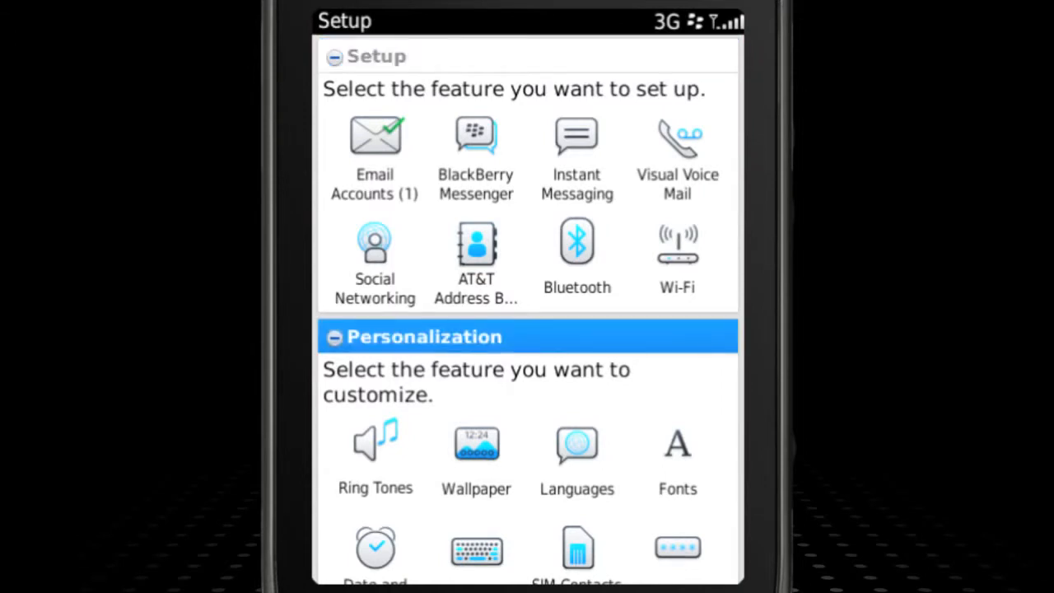
# - Scroll down to the Personalization options and Help & Tutorials section
pyautogui.scroll(-3)
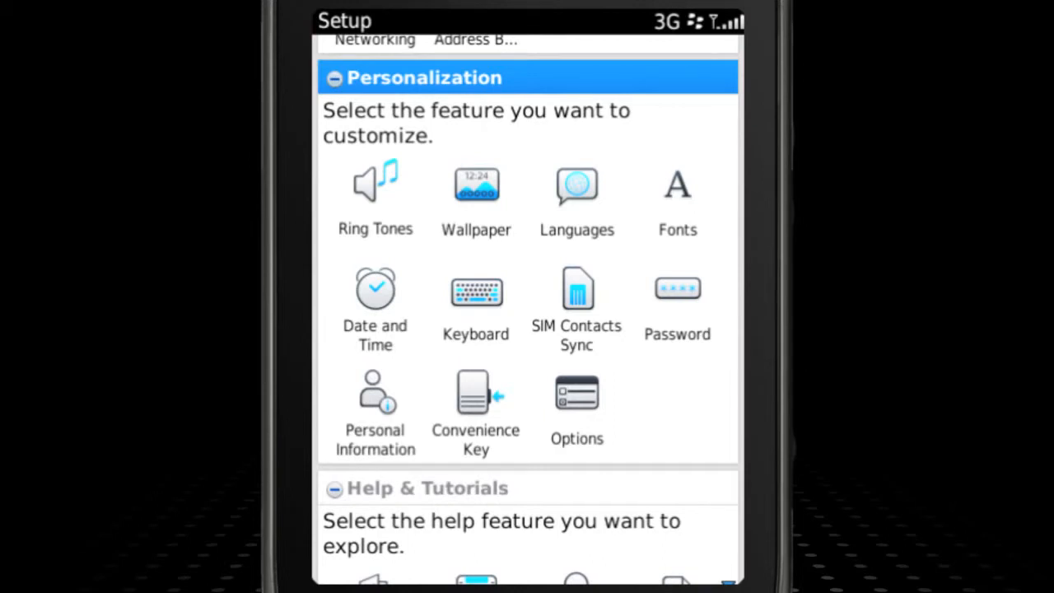
pyautogui.click(375, 395)
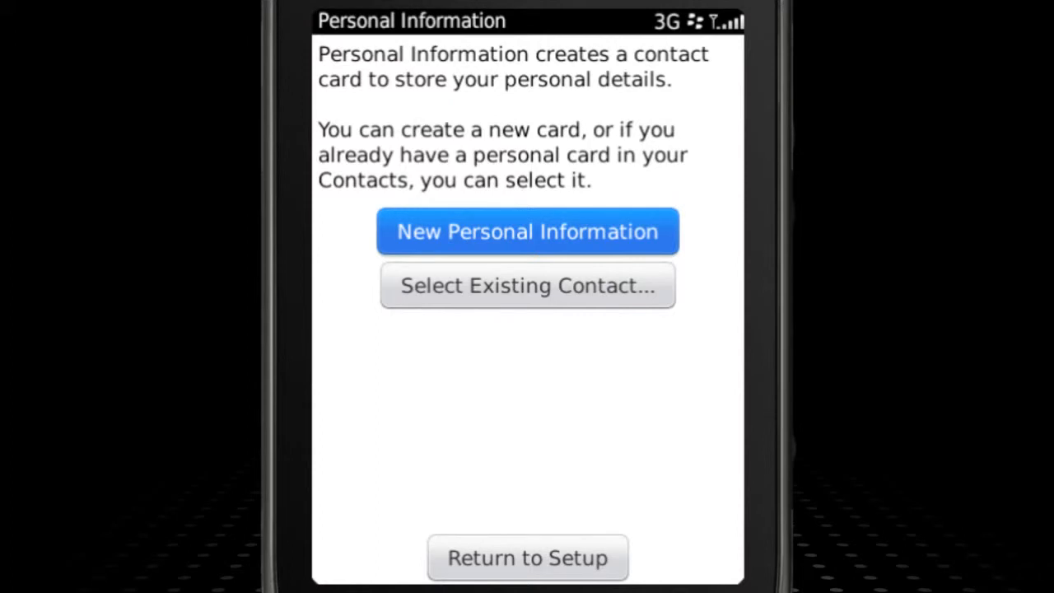
pyautogui.click(527, 557)
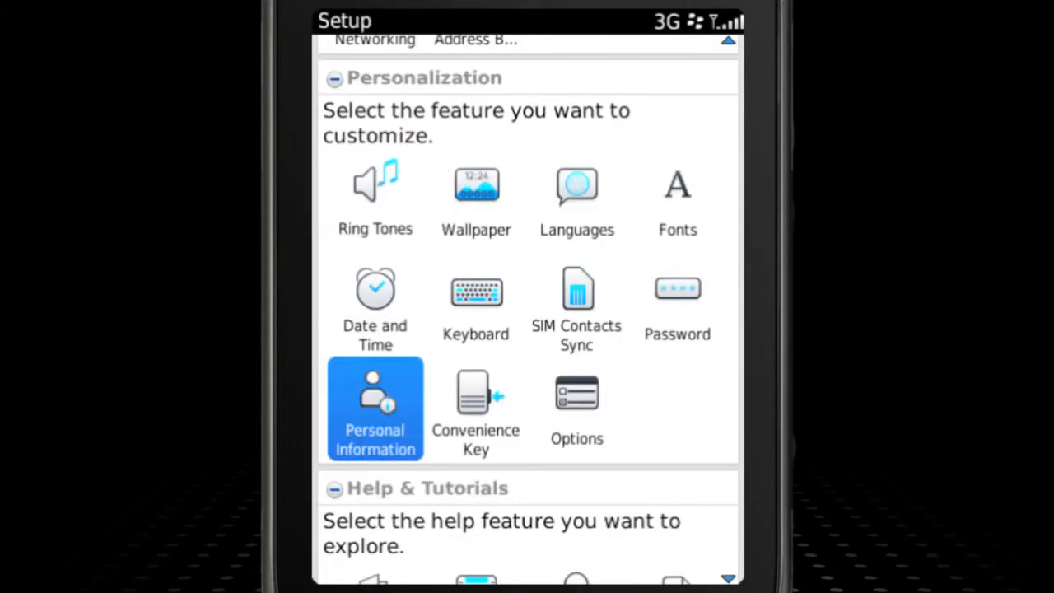
pyautogui.click(476, 291)
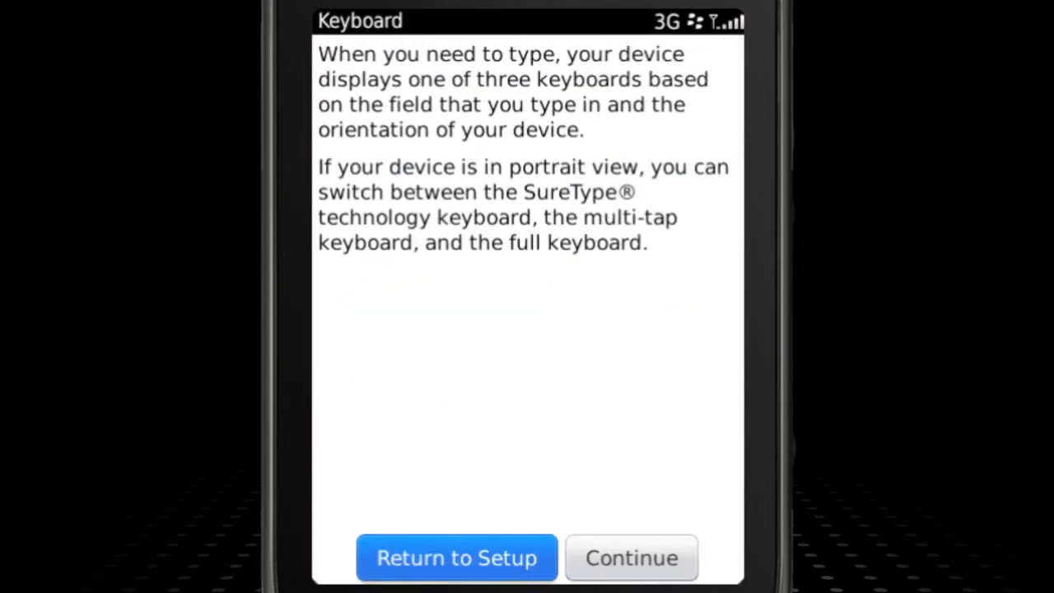
pyautogui.click(632, 556)
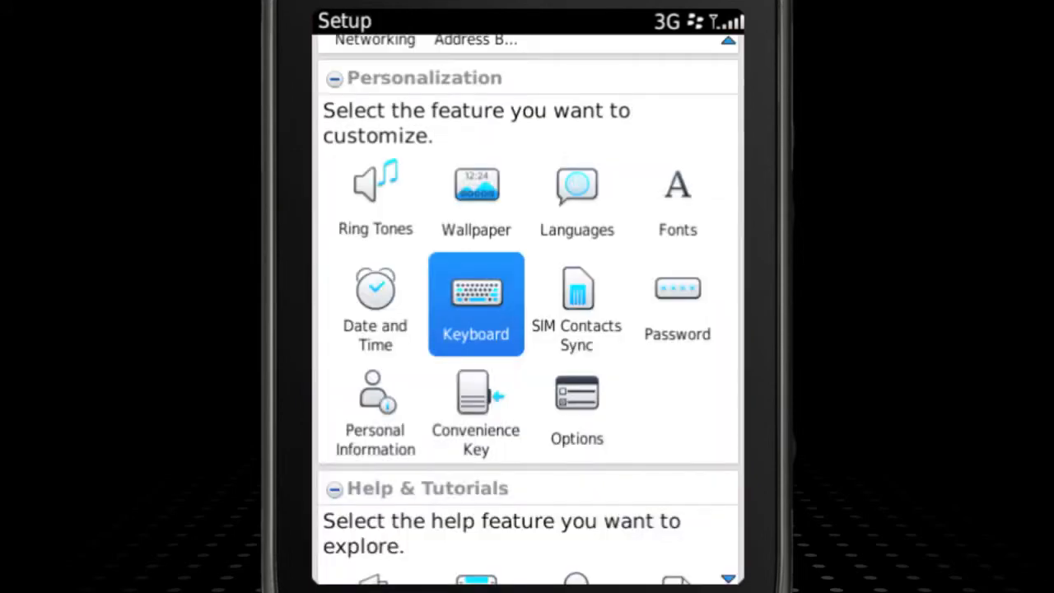
pyautogui.click(577, 406)
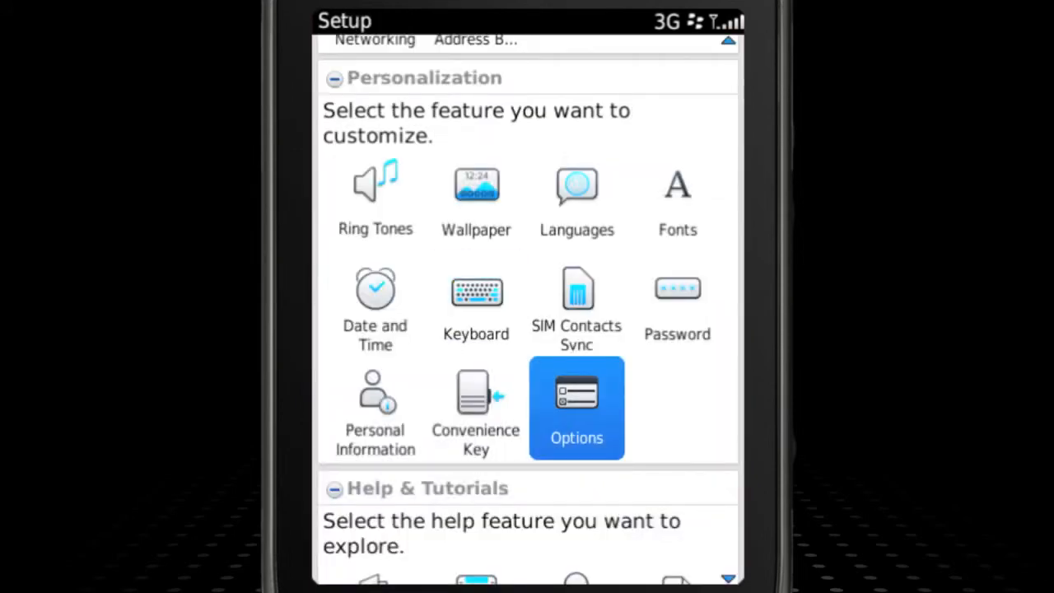
pyautogui.click(577, 408)
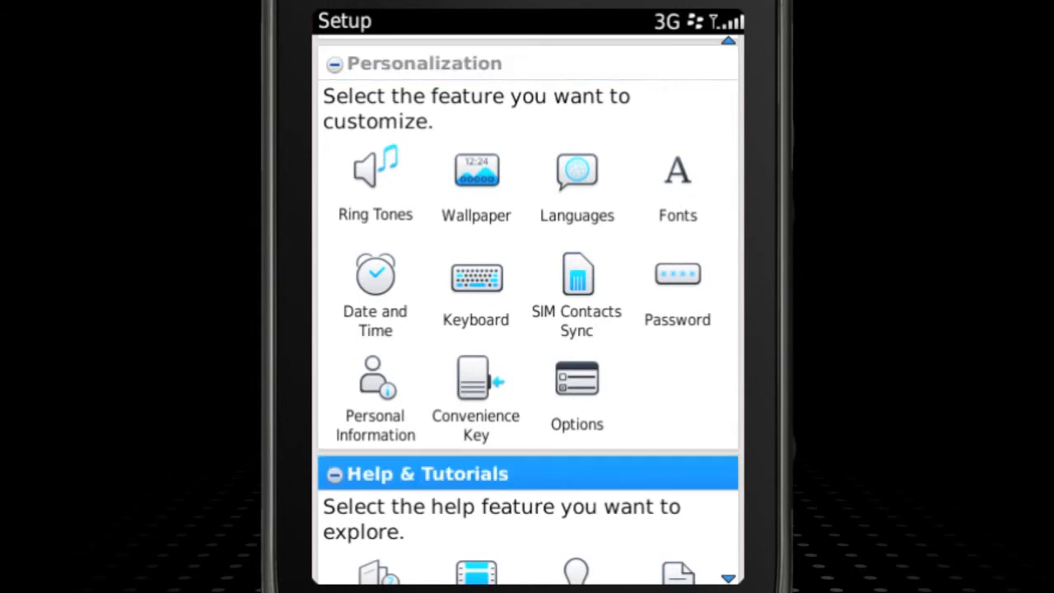
# - Open the Tutorials topics from the Help & Tutorials section
pyautogui.scroll(-3)
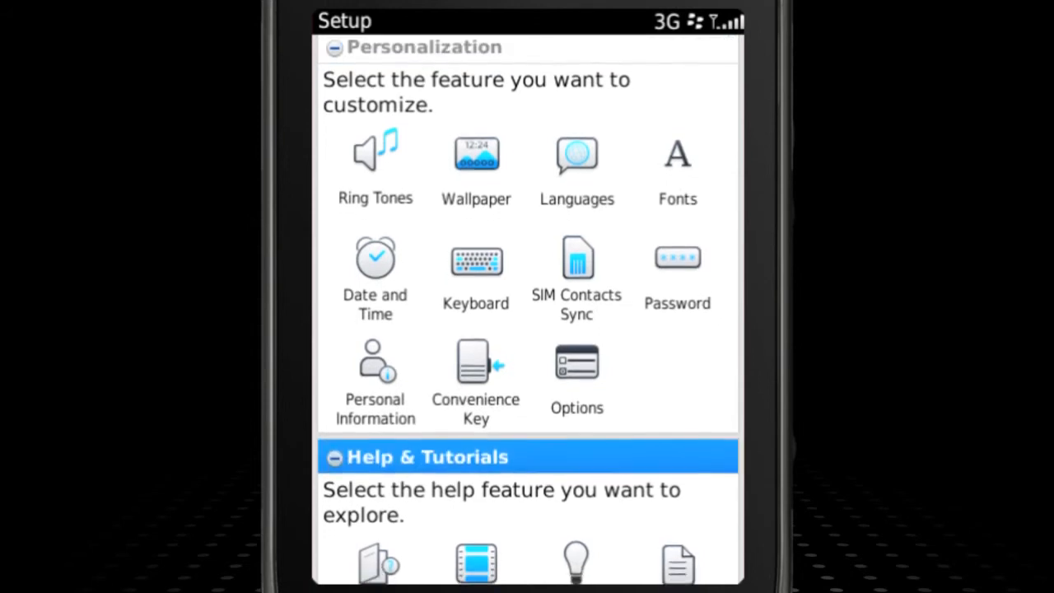
pyautogui.scroll(-3)
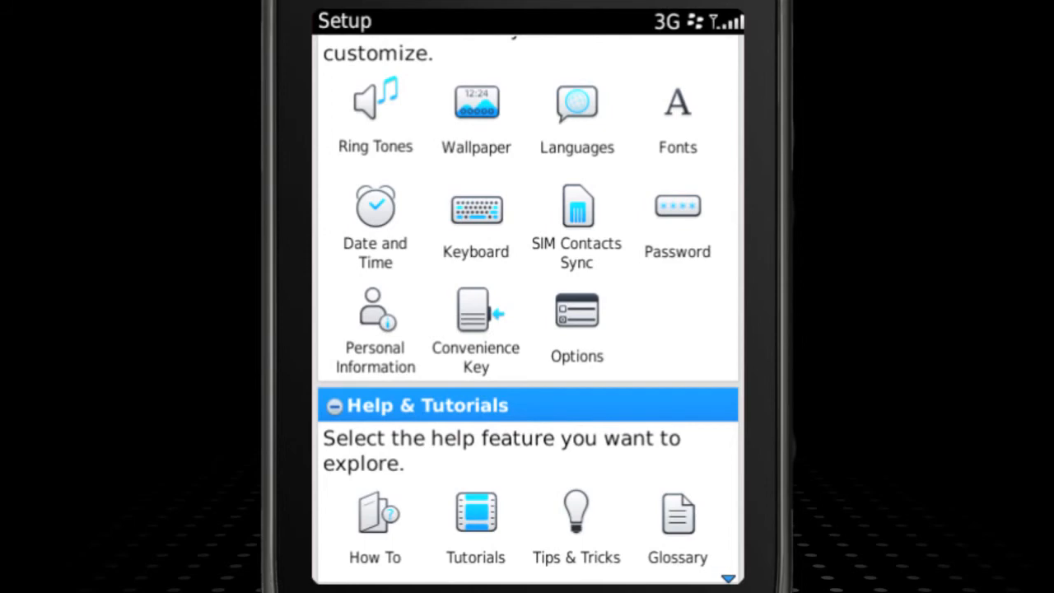
pyautogui.click(475, 513)
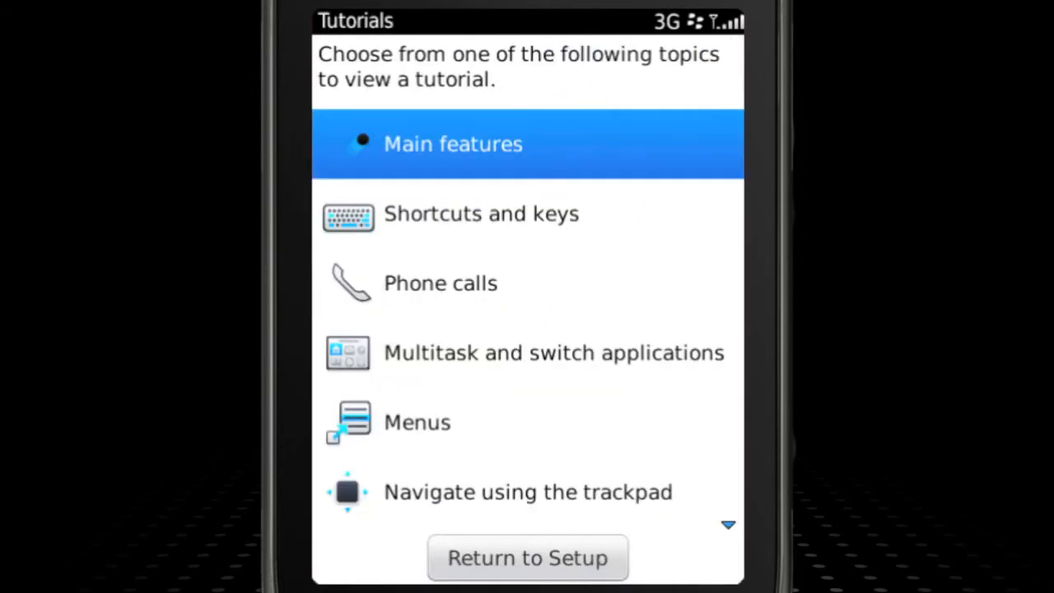